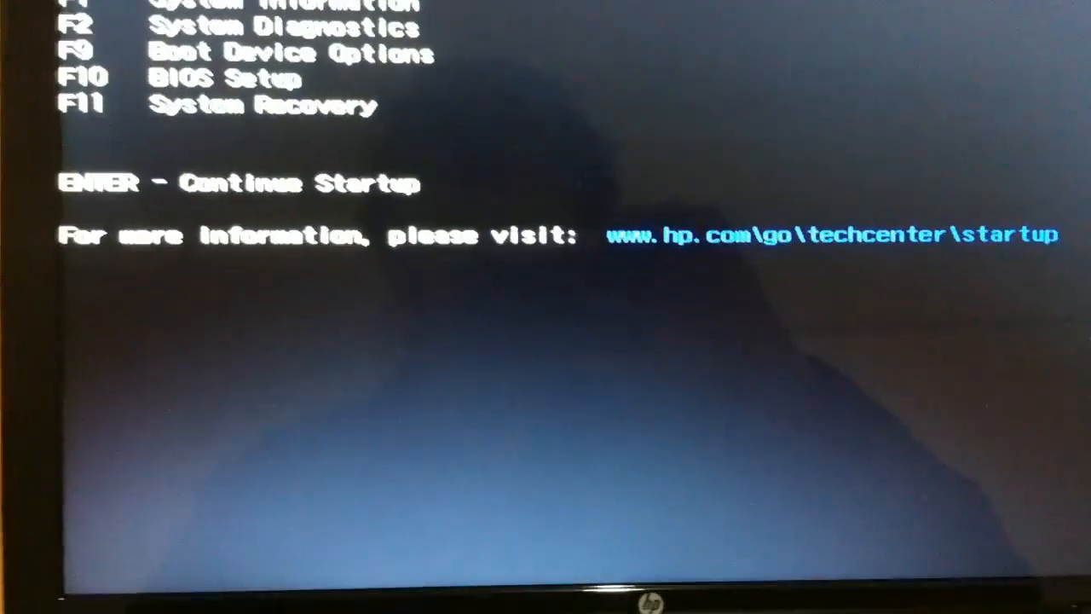
Enter HP BIOS Setup from the startup menu with F10
key("F10")
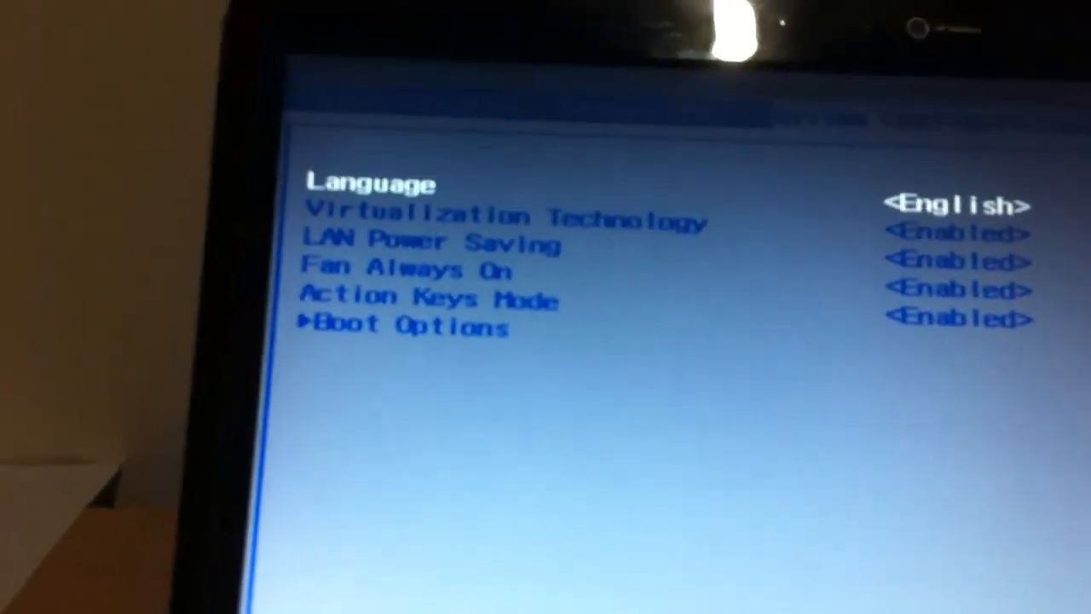
Keep Virtualization Technology Enabled, then save the BIOS changes and exit with F10
key("Down")
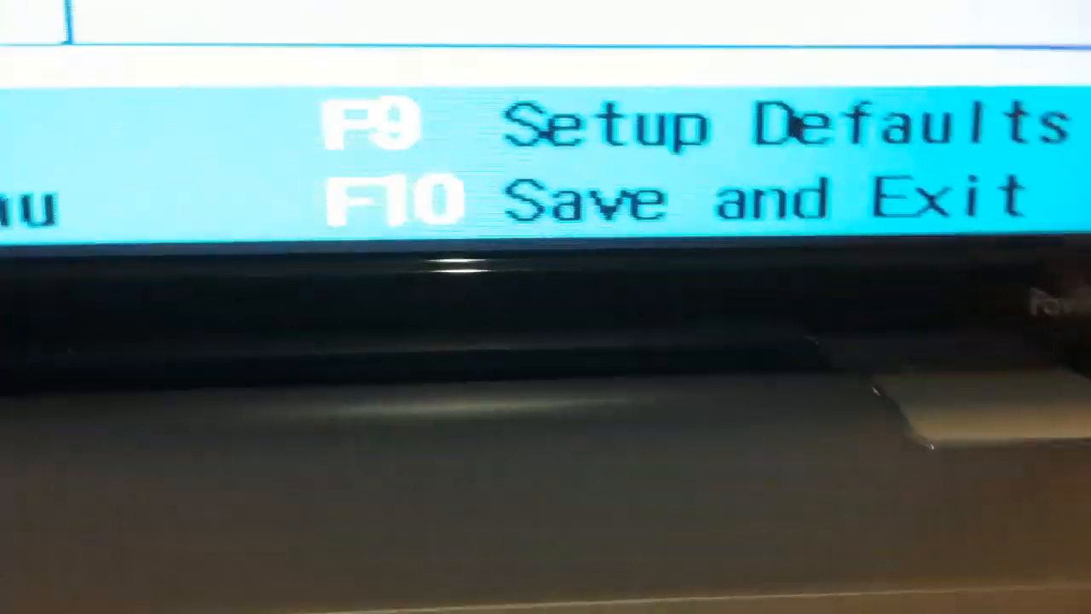
key("F10")
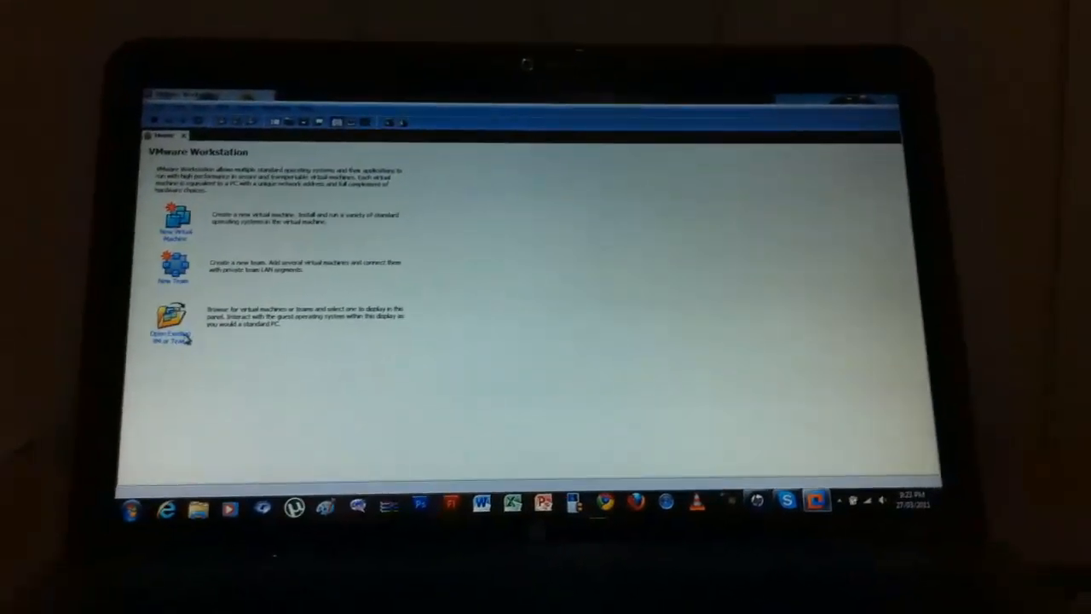
Open the existing Mac OS Snow Leopard virtual machine from its .vmx file
left_click(171, 319)
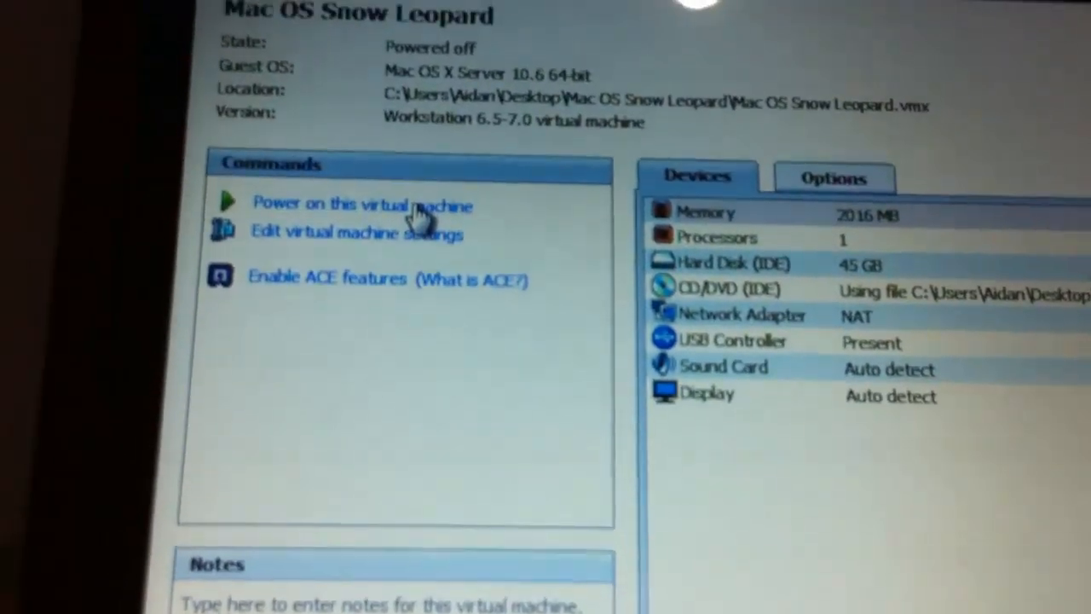
Power on the Mac OS Snow Leopard VM to reach the Empire EFI boot menu
left_click(358, 205)
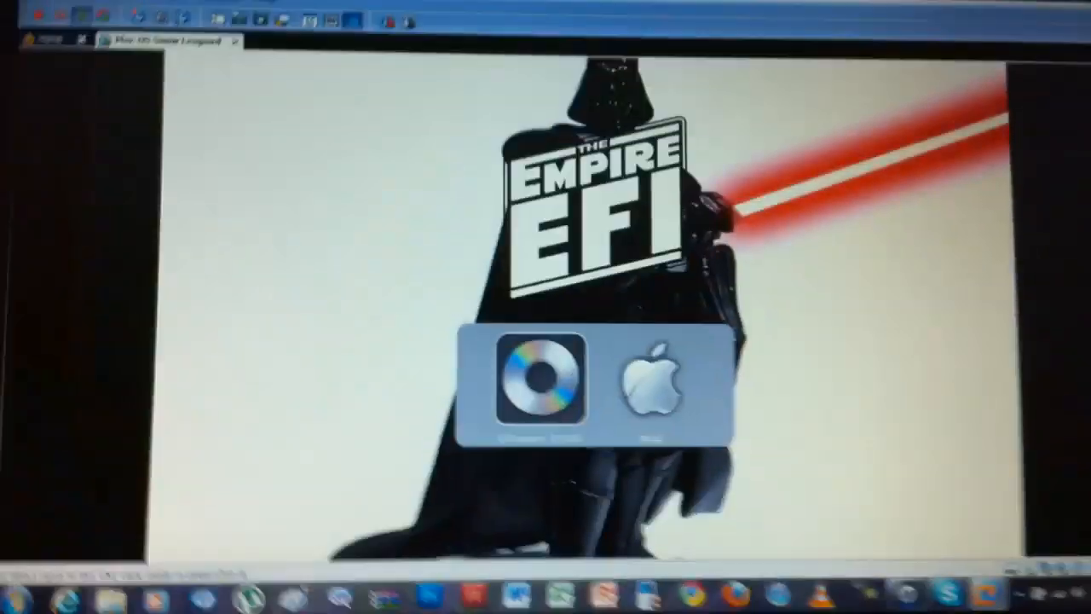